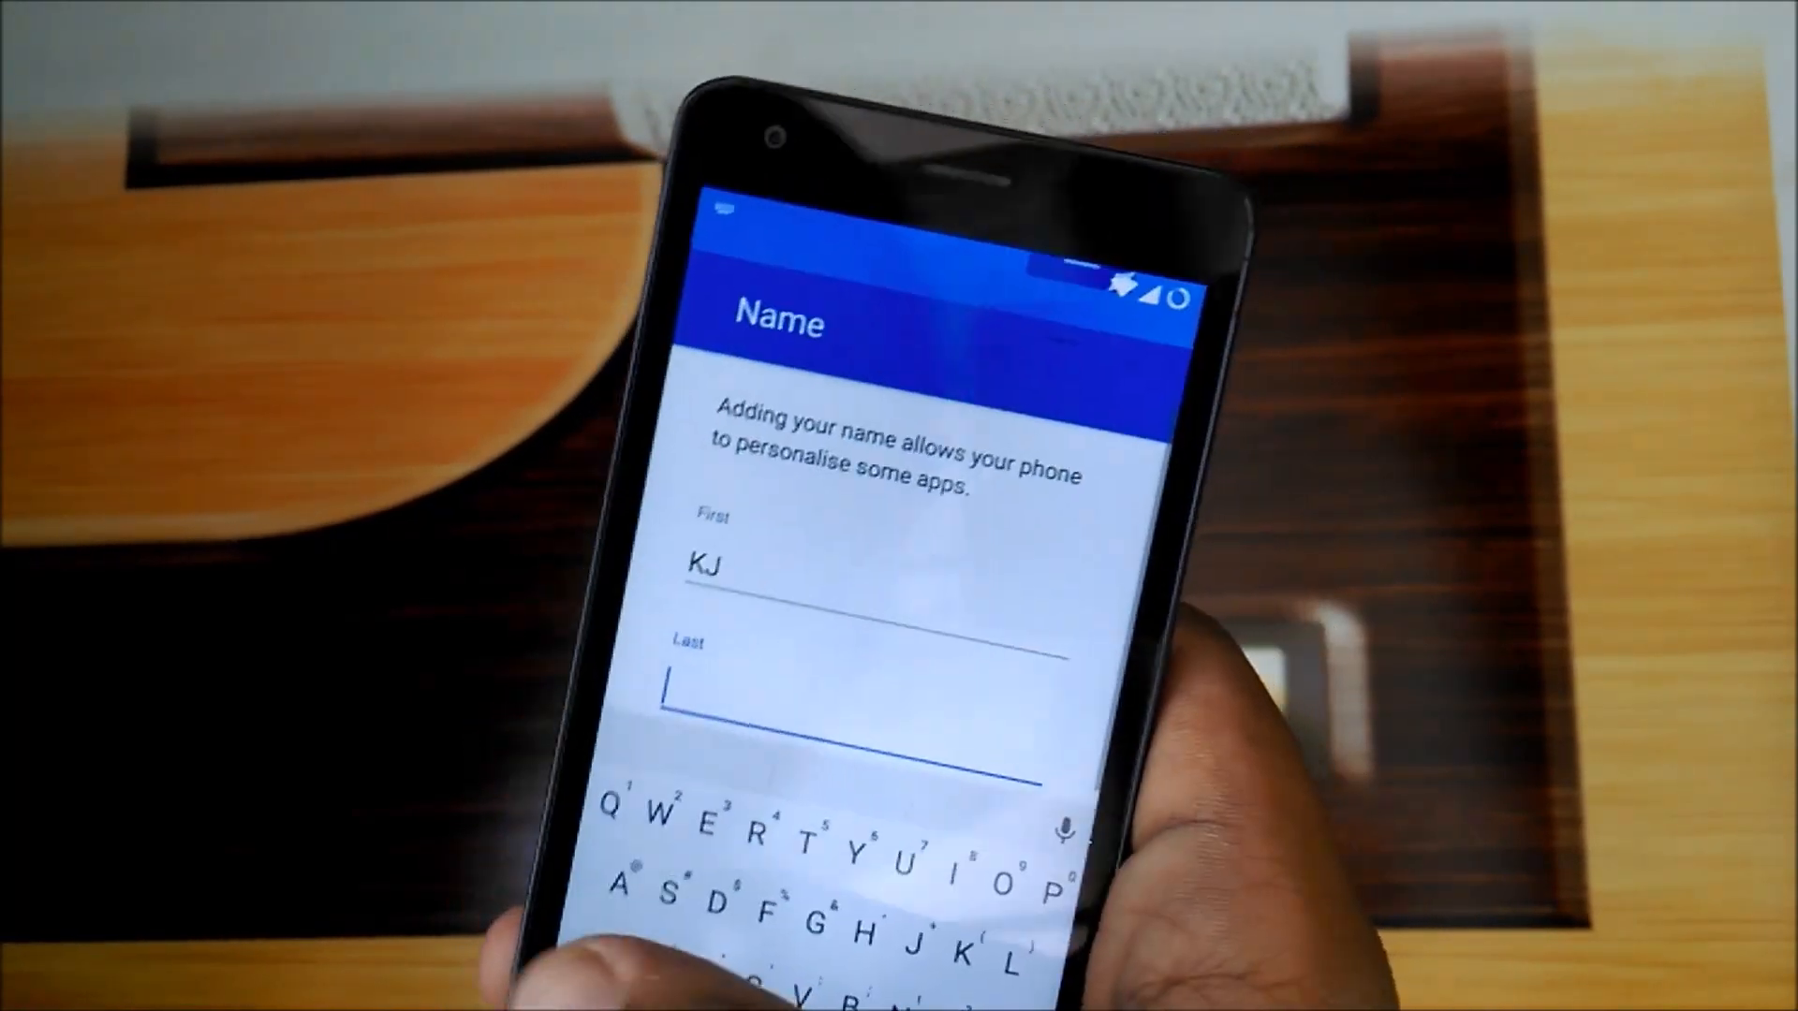
Step: Enter the name 'Tec' and continue with 'Protect this device' kept on
type("Tec")
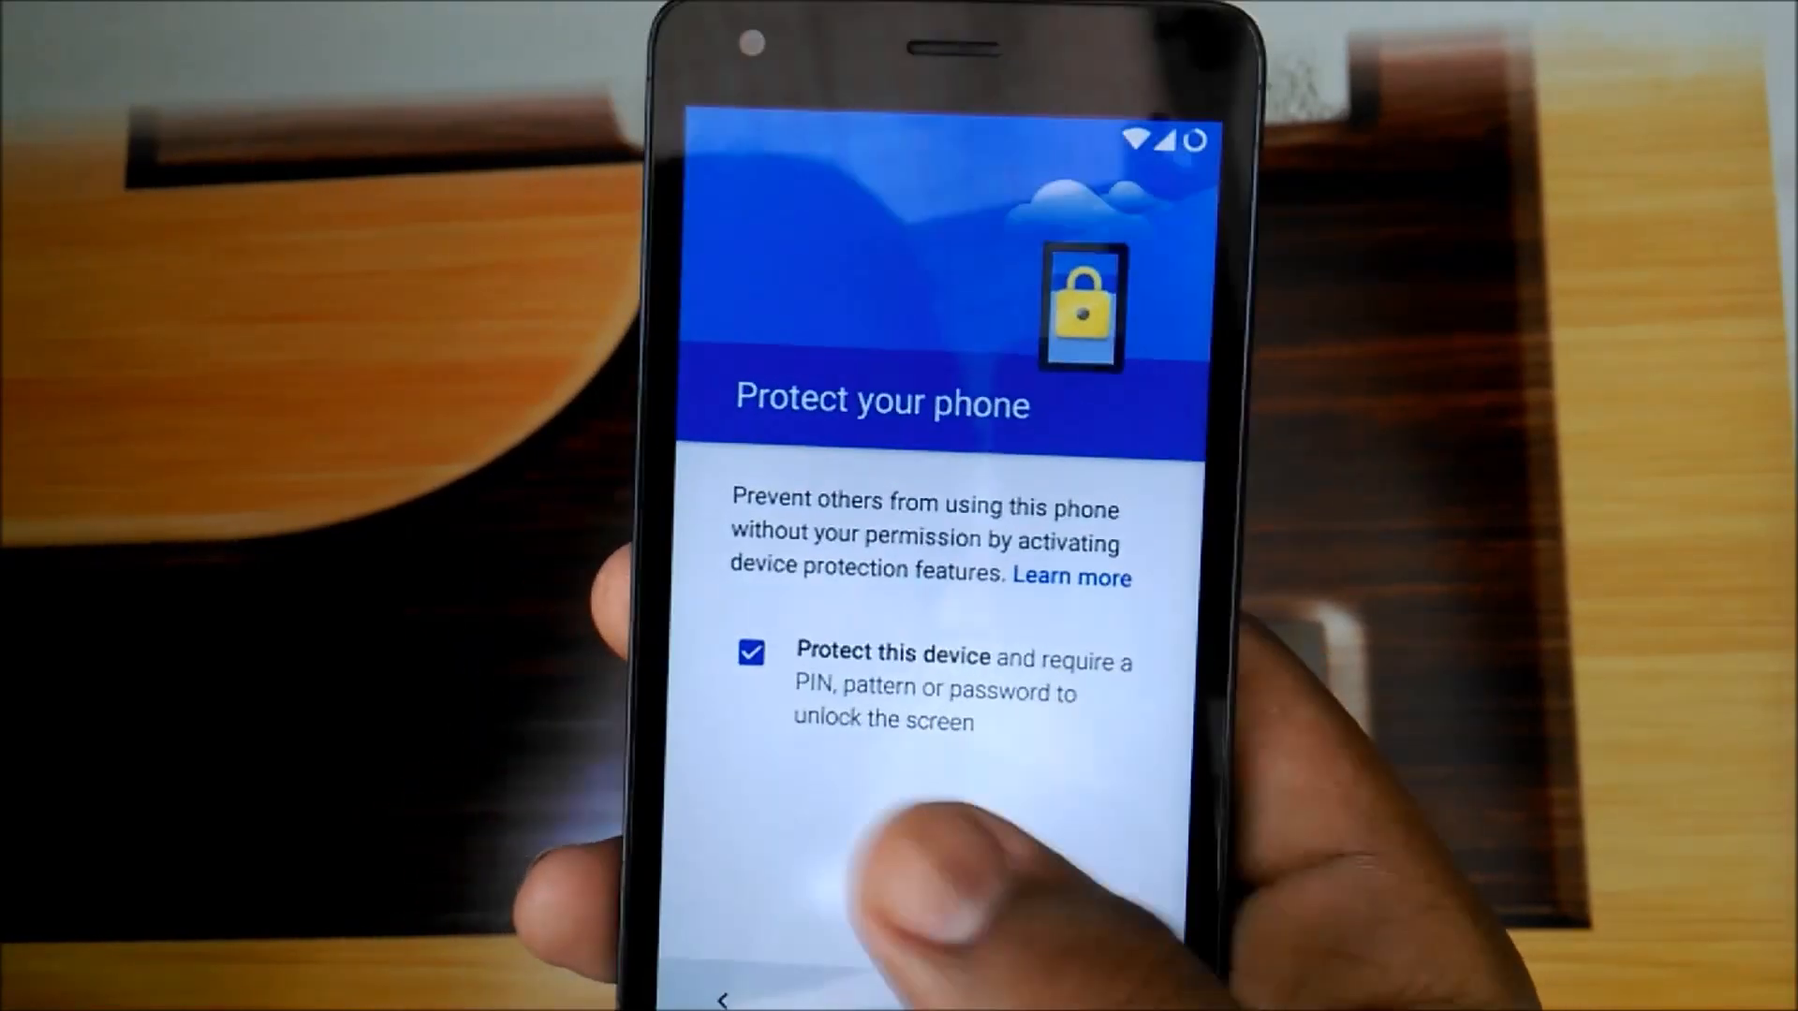
left_click(751, 652)
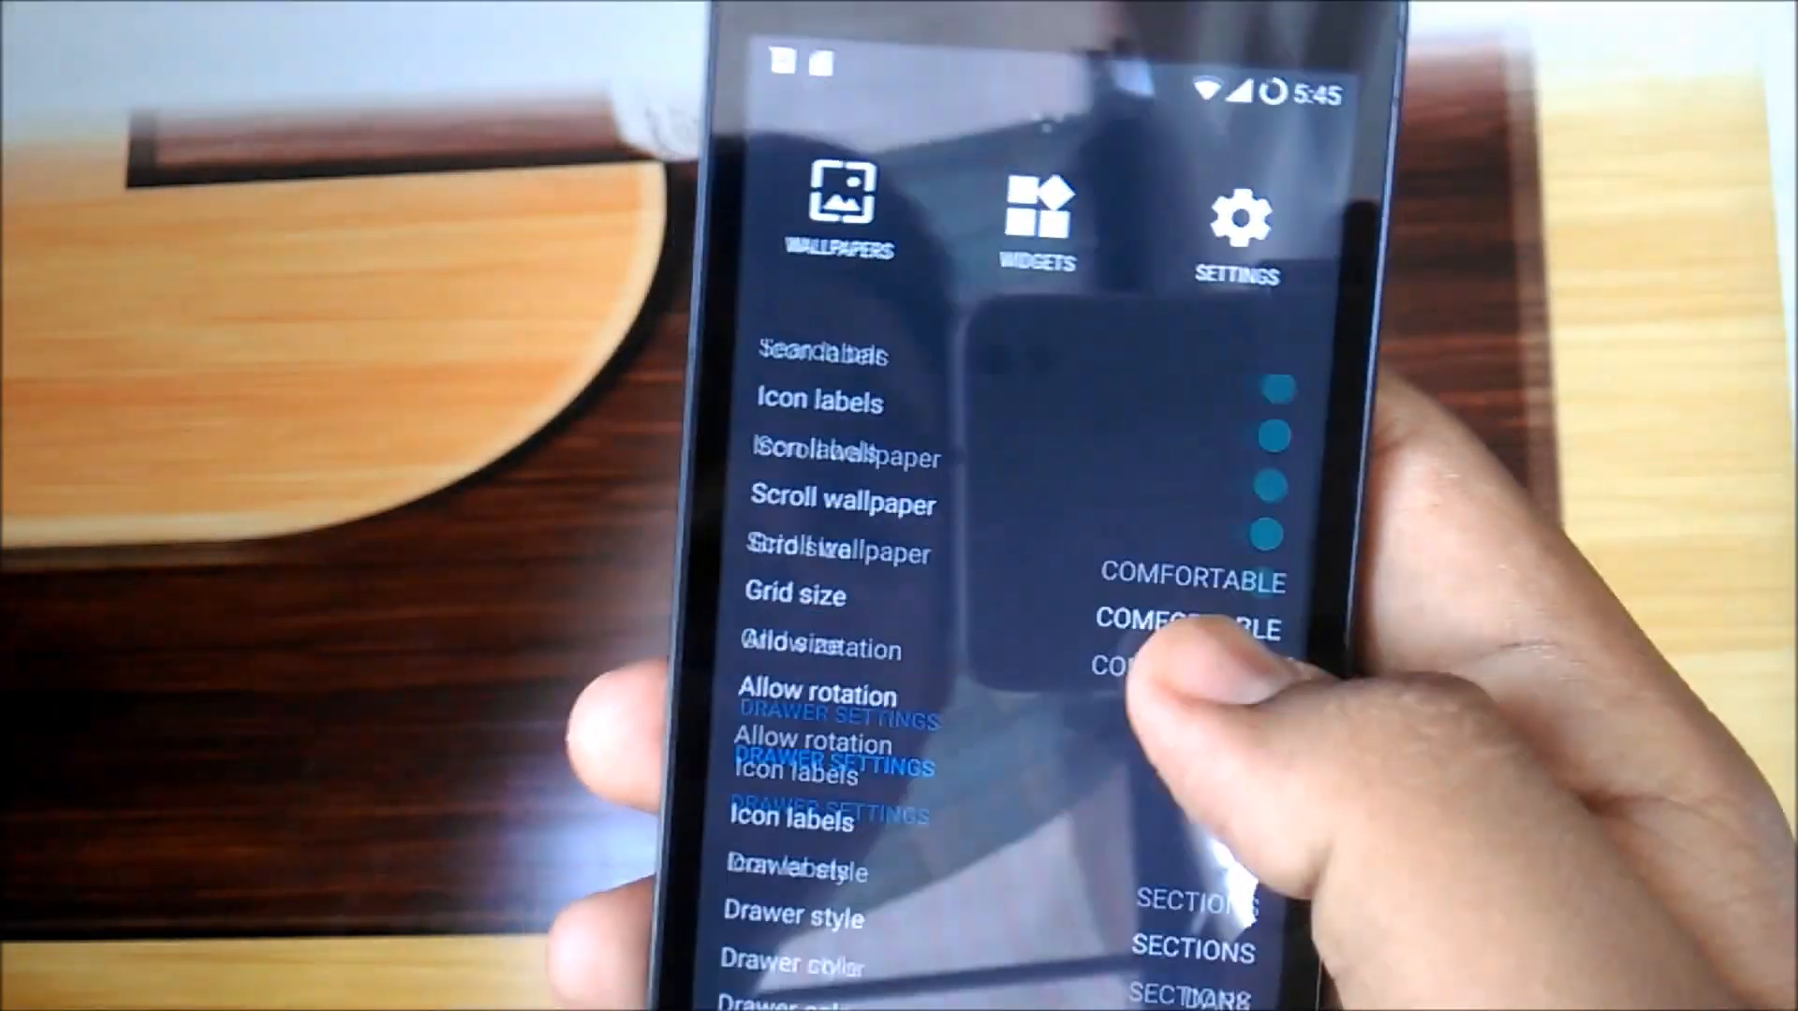
Step: Scroll down the launcher settings to the drawer options and app settings
scroll("down", 3)
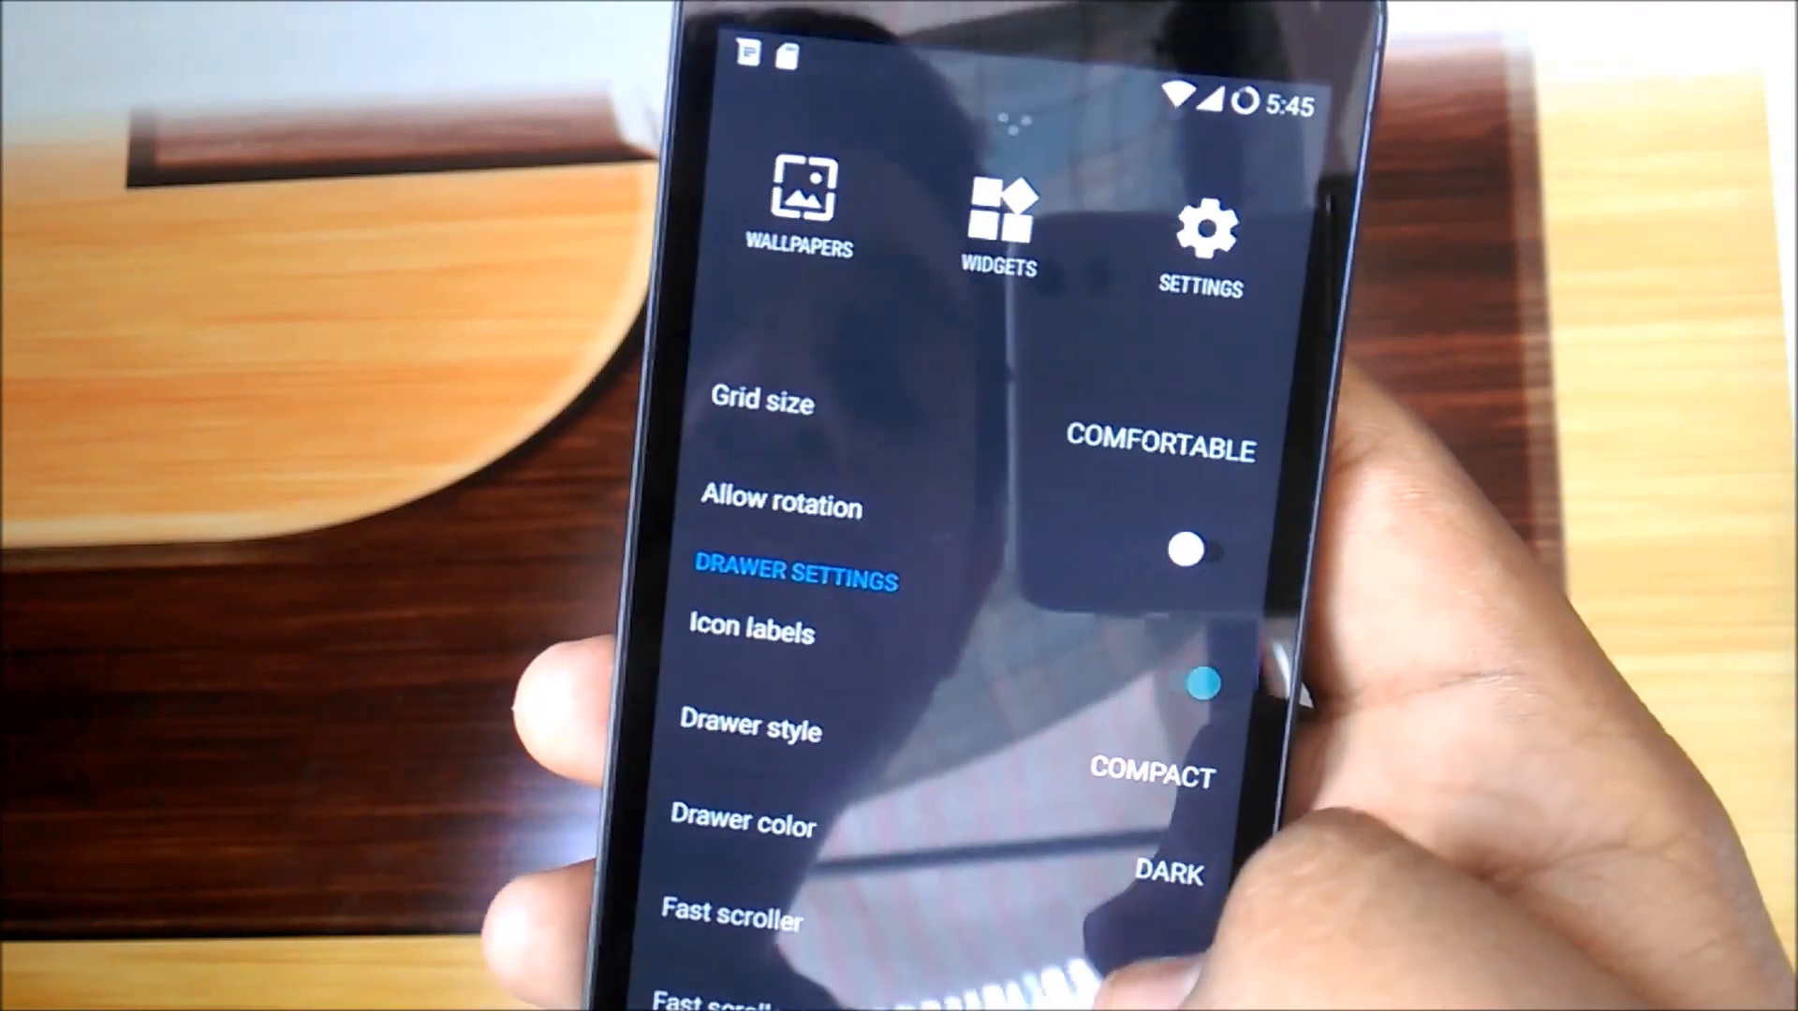
scroll("down", 3)
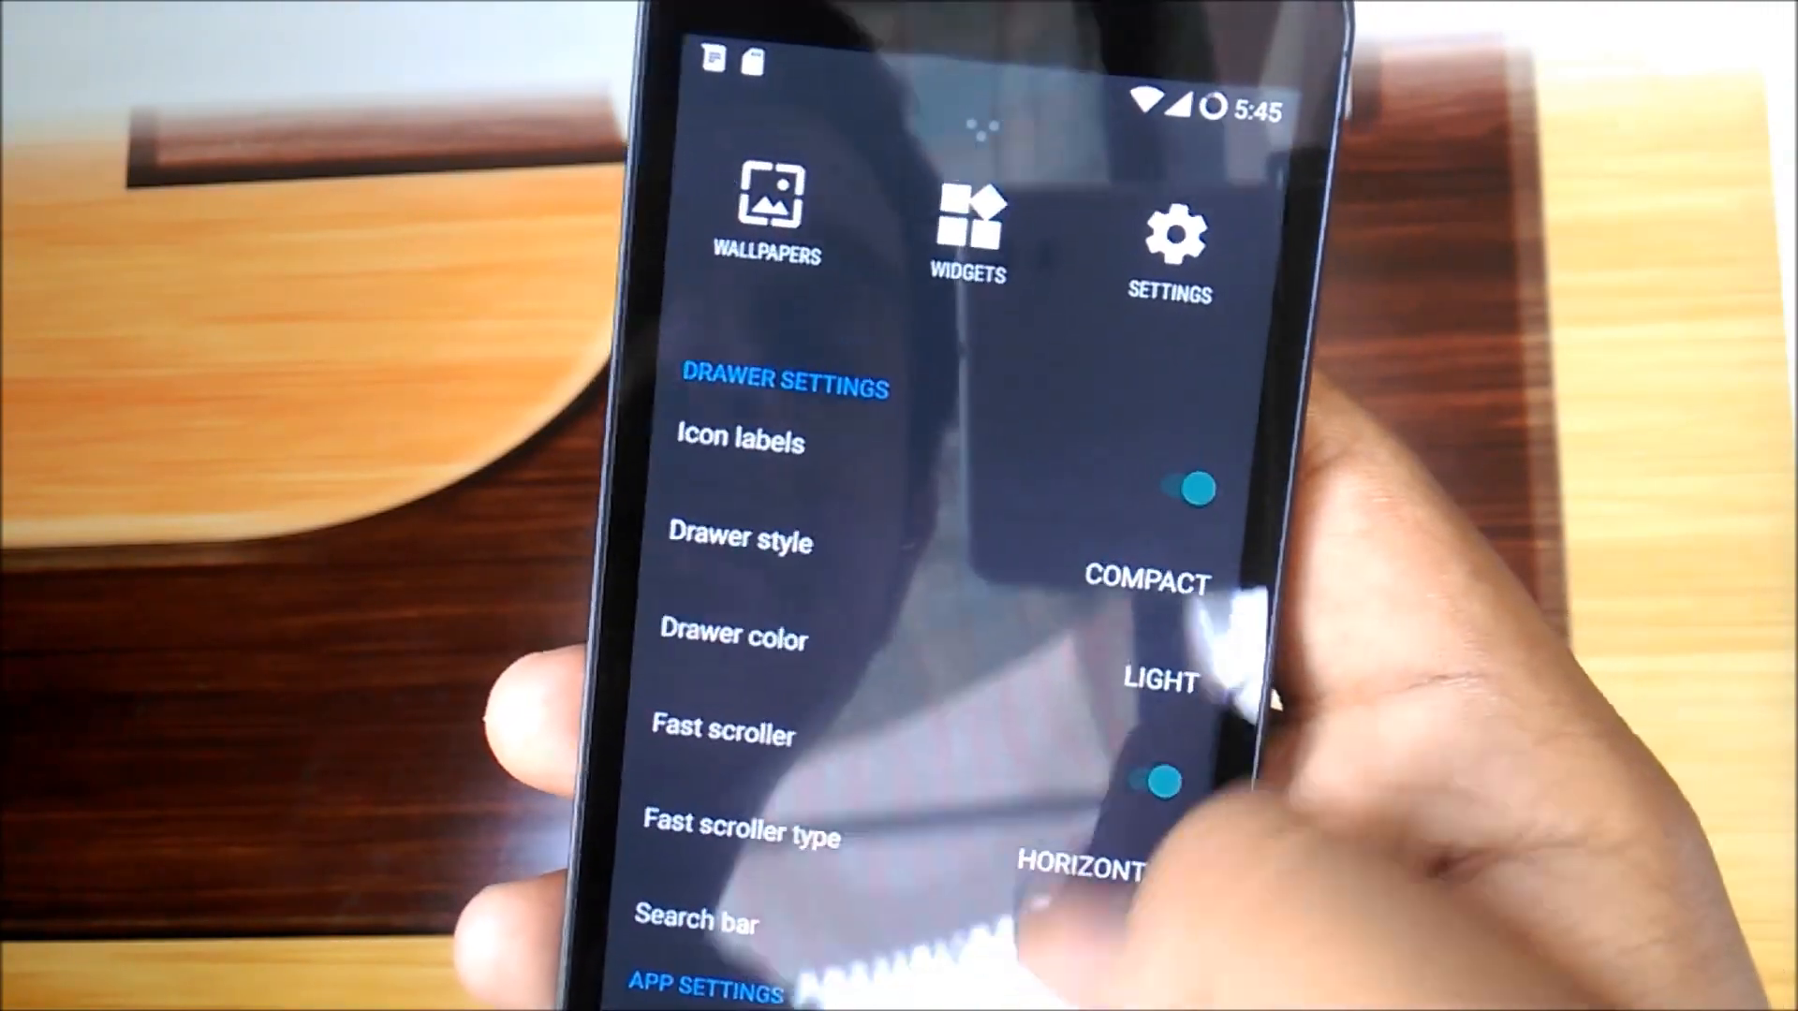
scroll("down", 3)
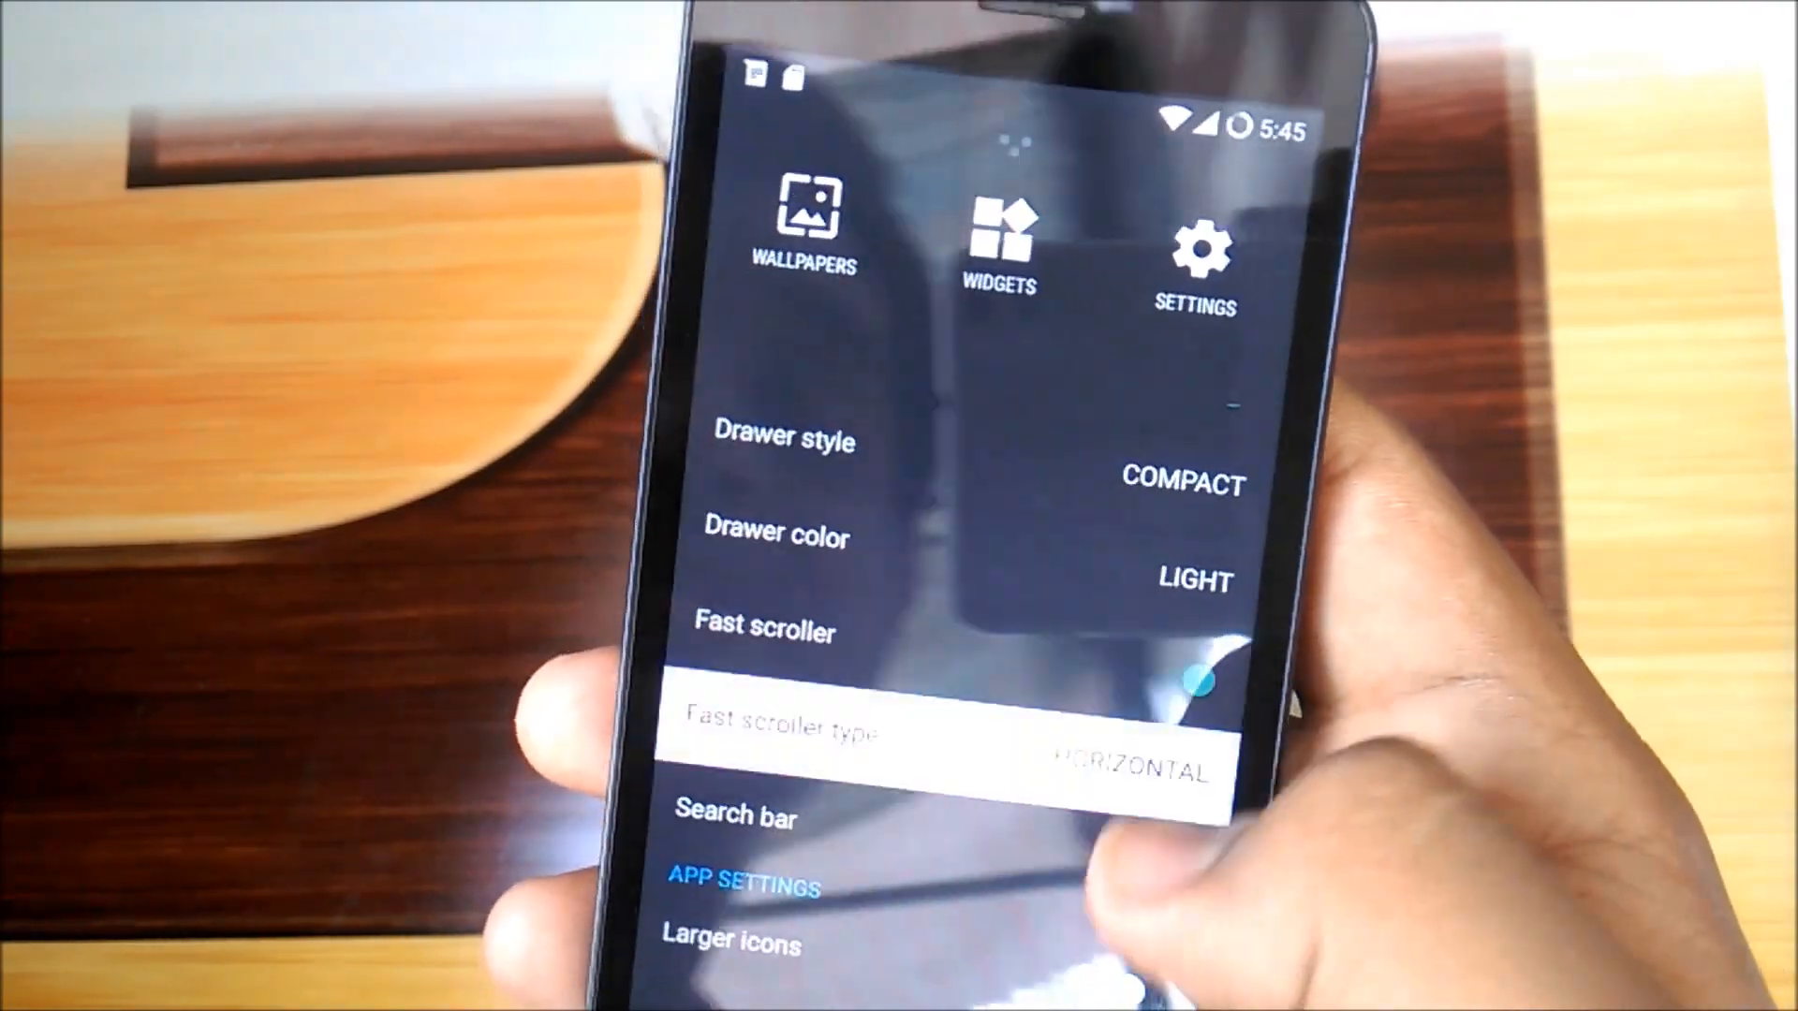